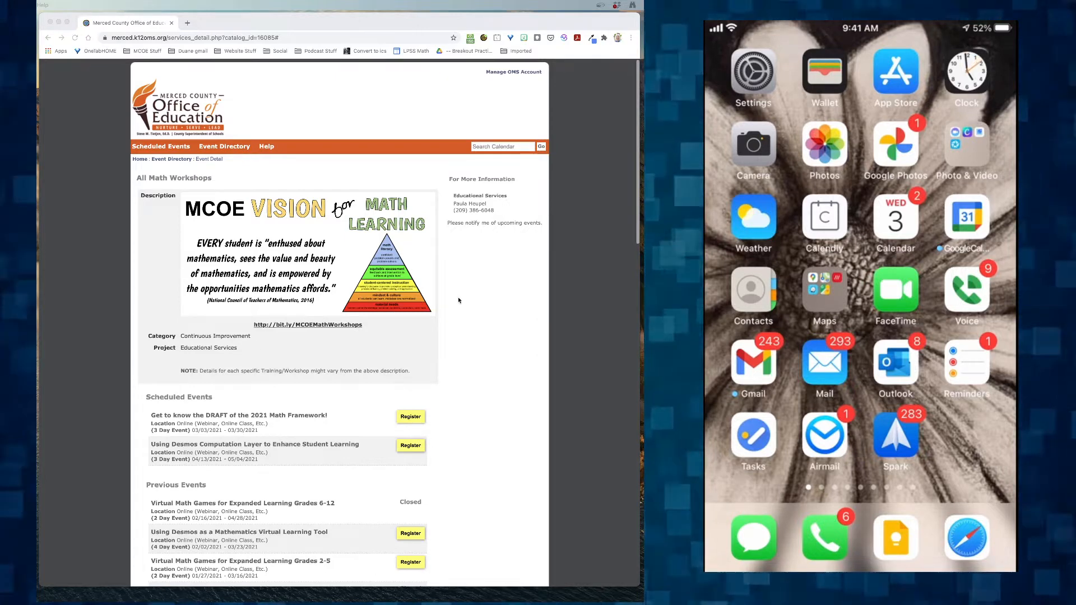
# Step: Create a QR code for the Merced County math workshops page and download it
pyautogui.rightClick(459, 301)
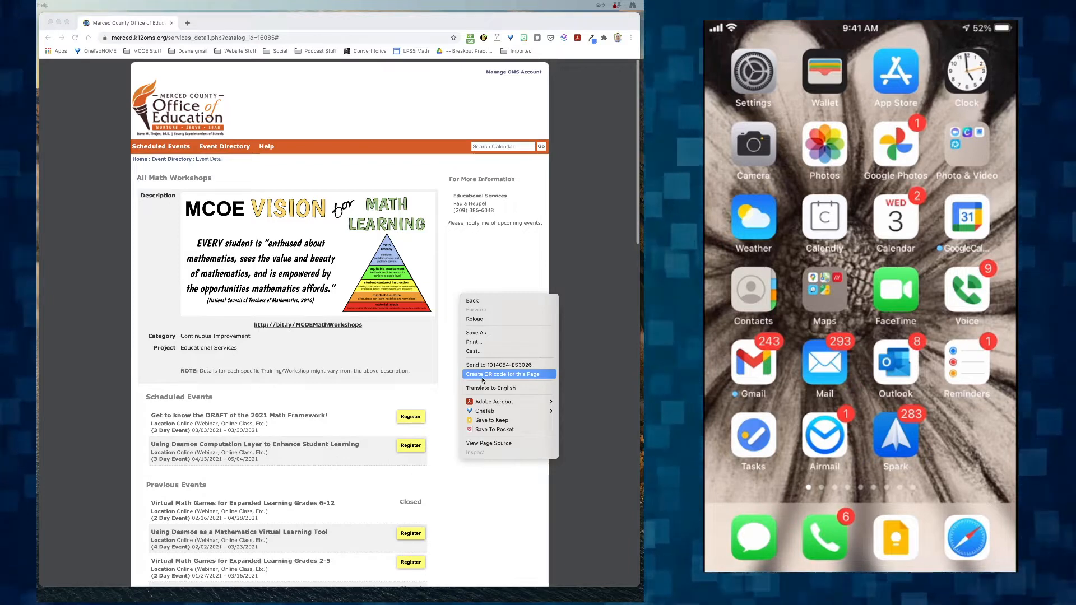
pyautogui.click(502, 374)
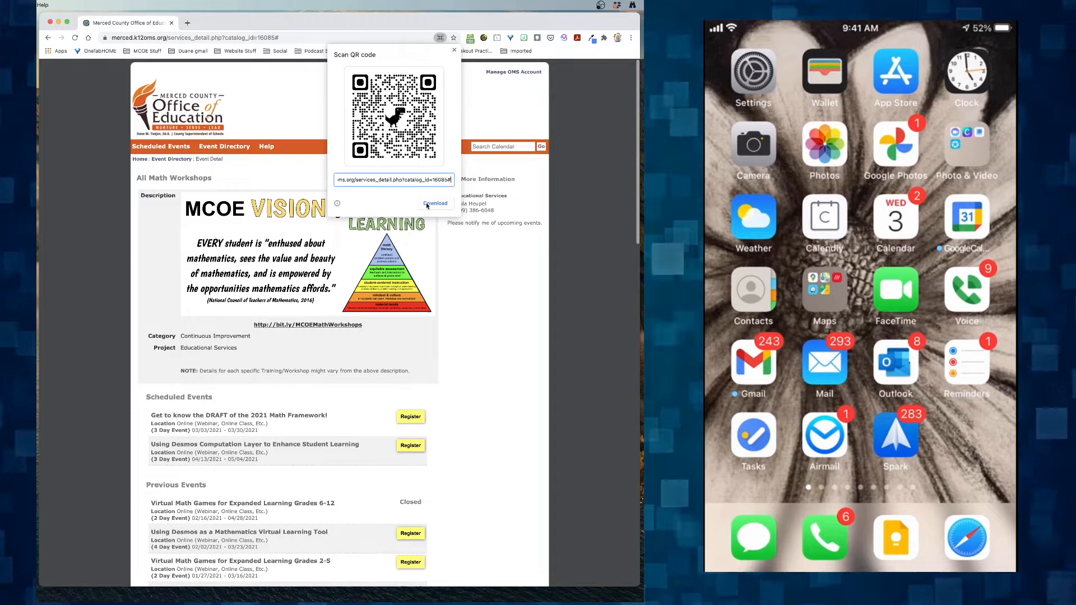
pyautogui.click(435, 203)
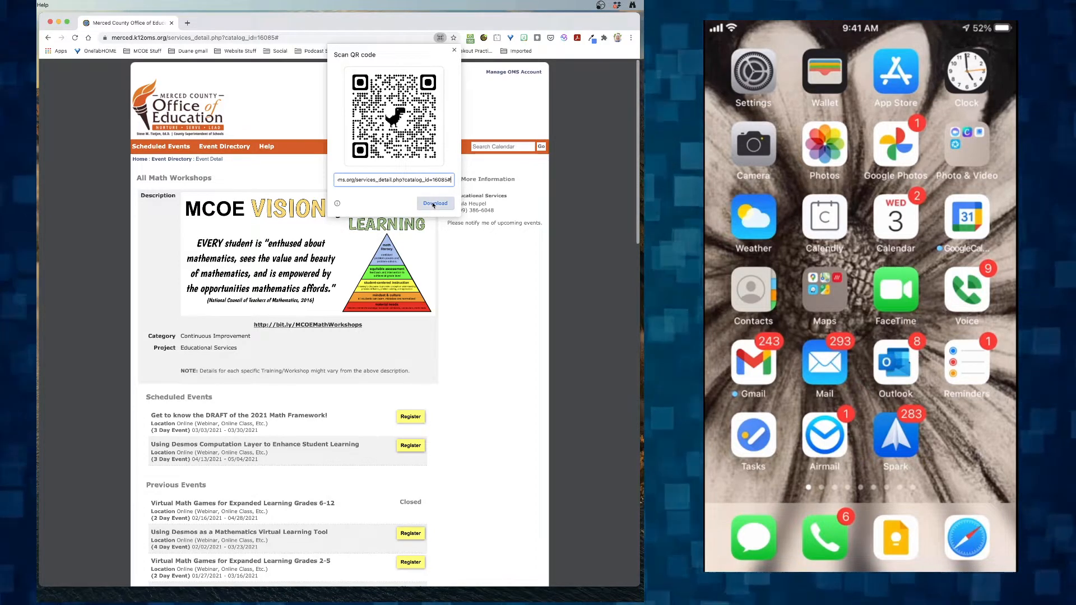
pyautogui.click(435, 203)
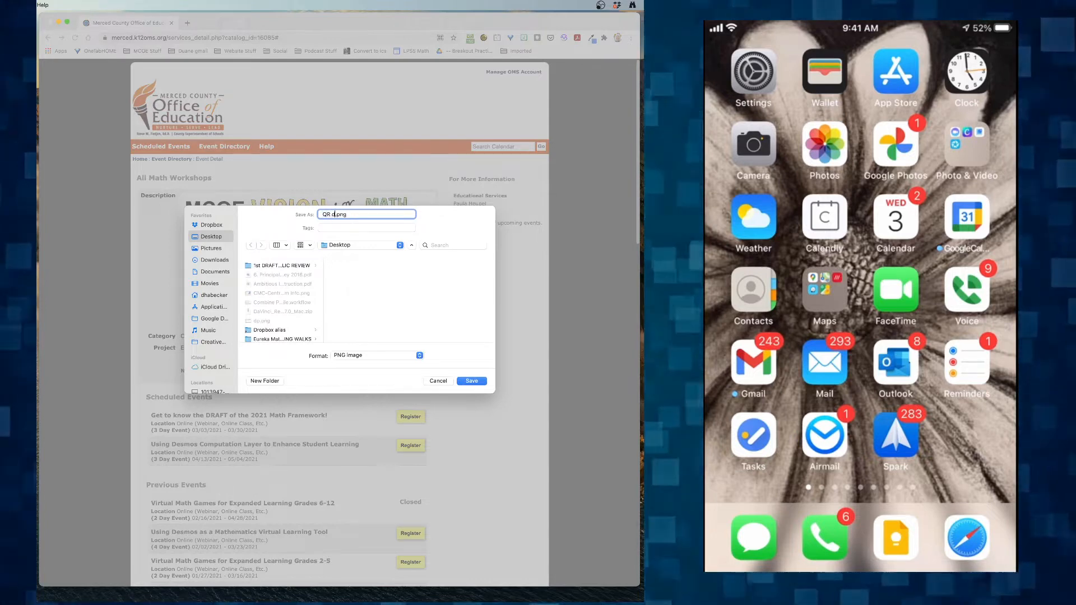
# Step: Save the QR code as QR demo.png on the Desktop and open it
pyautogui.click(472, 381)
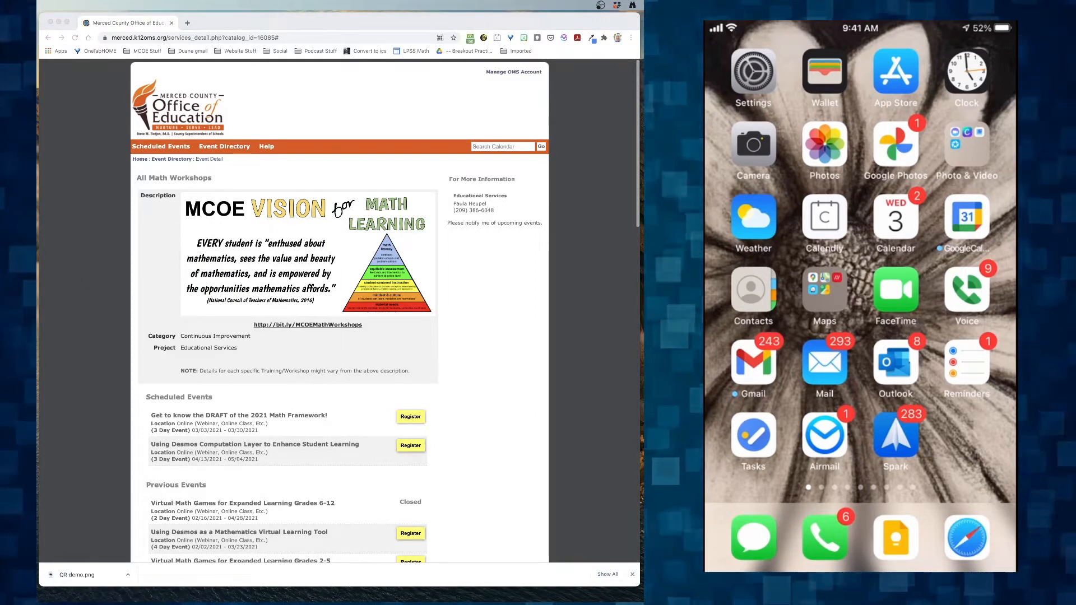
pyautogui.click(77, 574)
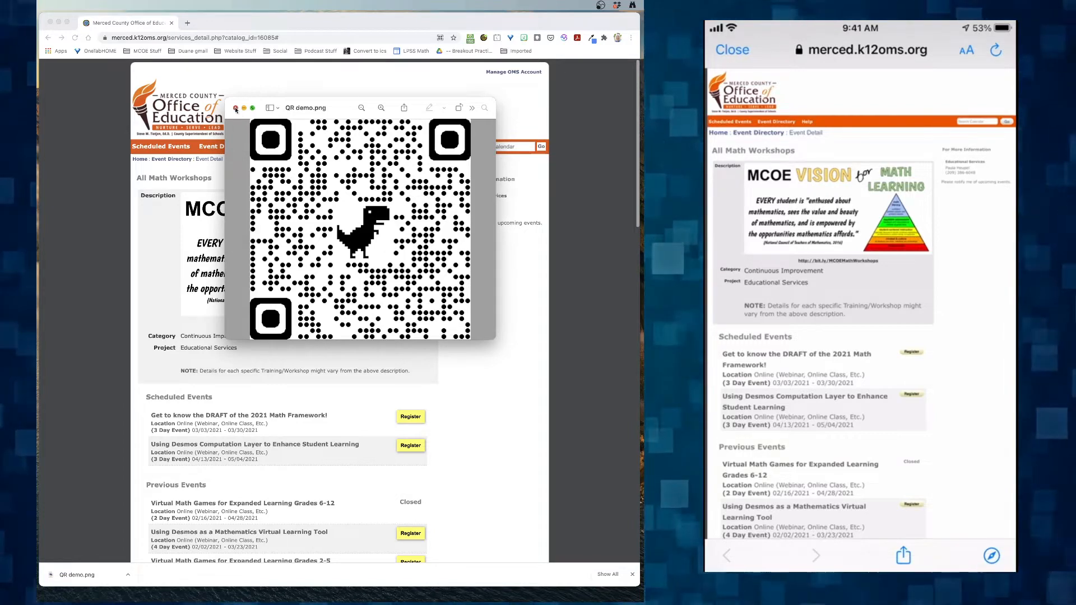
# Step: Close the QR demo.png image in Preview after the phone scans it
pyautogui.click(236, 107)
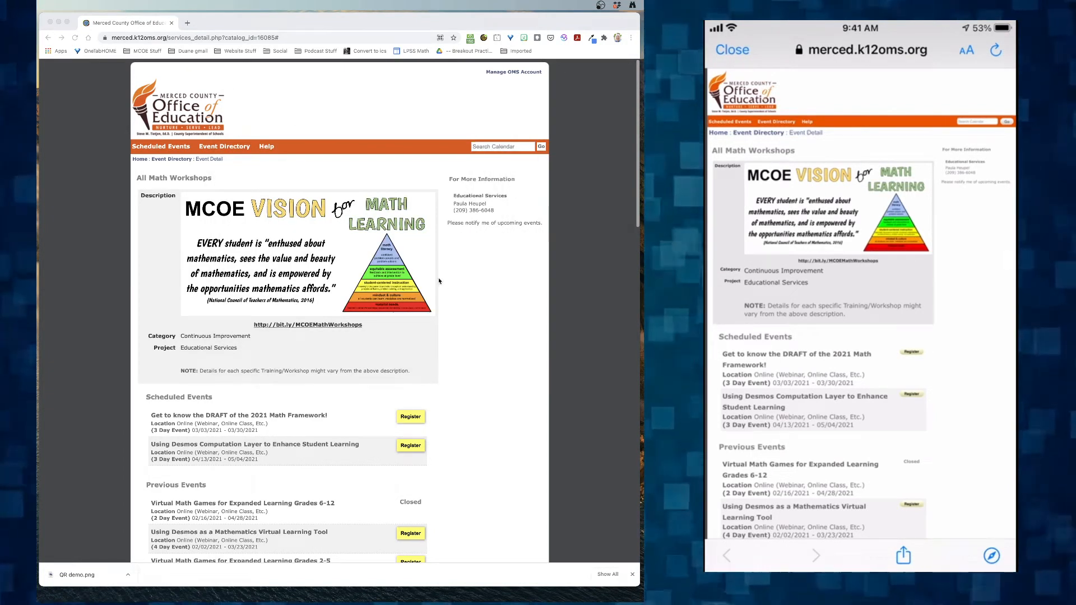
pyautogui.moveTo(458, 284)
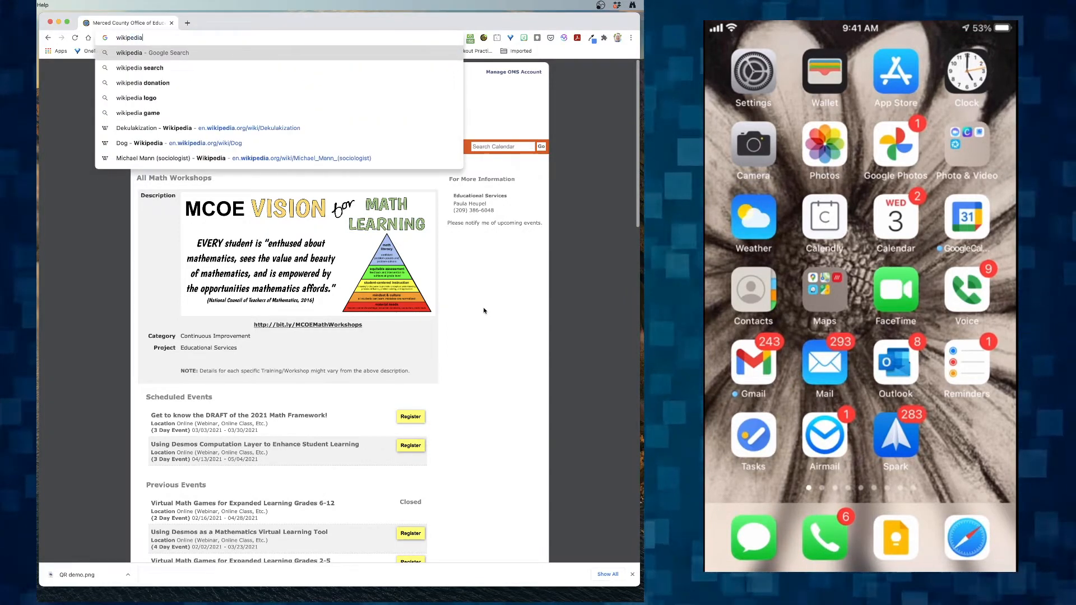
# Step: Google 'wikipedia dogs' and open the Dog - Wikipedia article
pyautogui.write('wikipedia dogs')
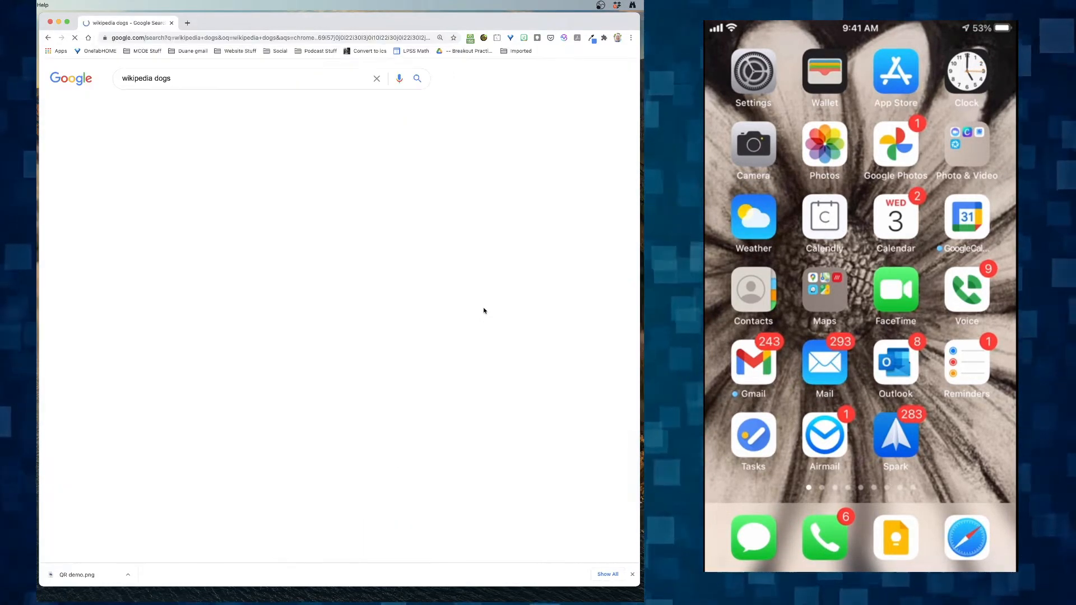
pyautogui.click(417, 78)
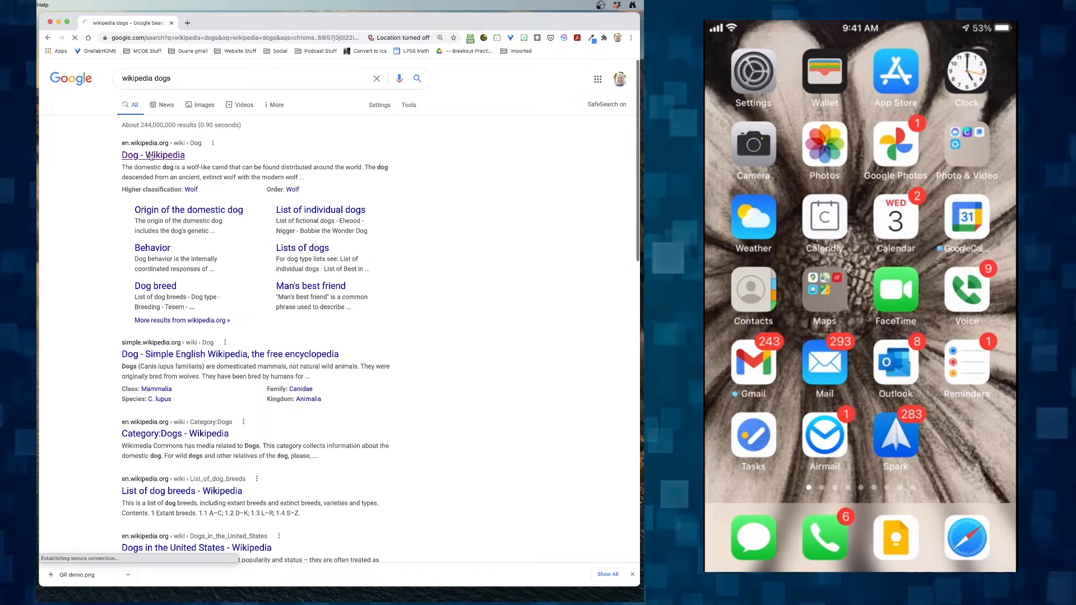
pyautogui.click(153, 155)
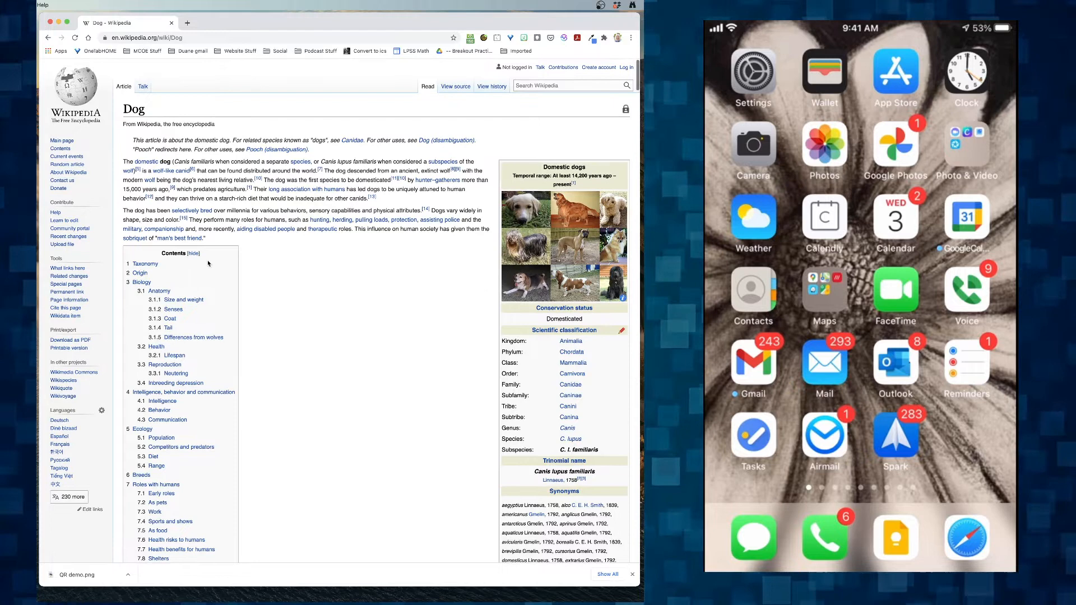
pyautogui.moveTo(326, 275)
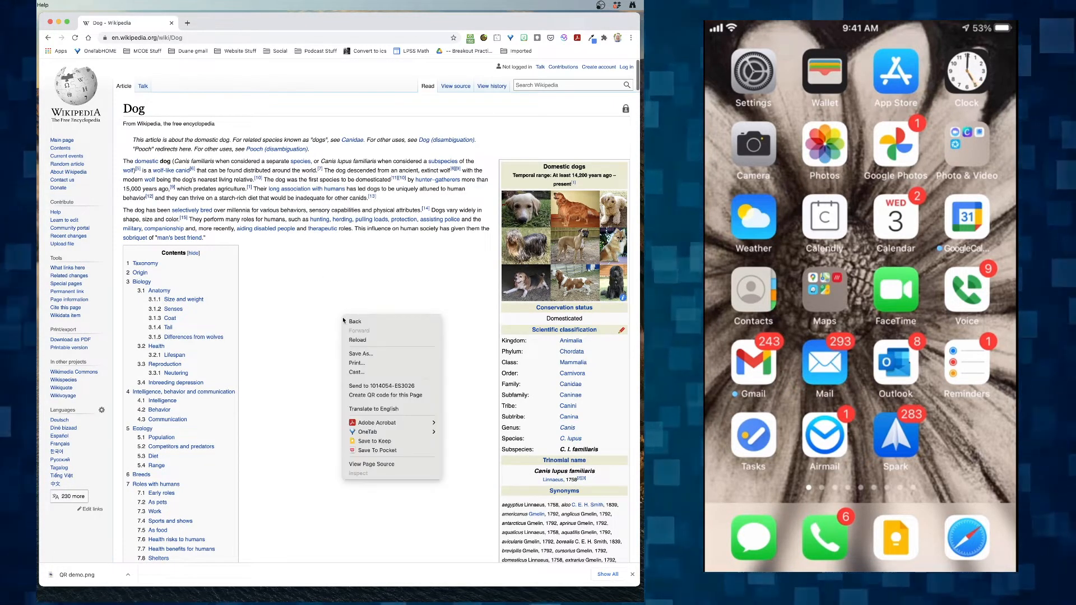
pyautogui.moveTo(385, 395)
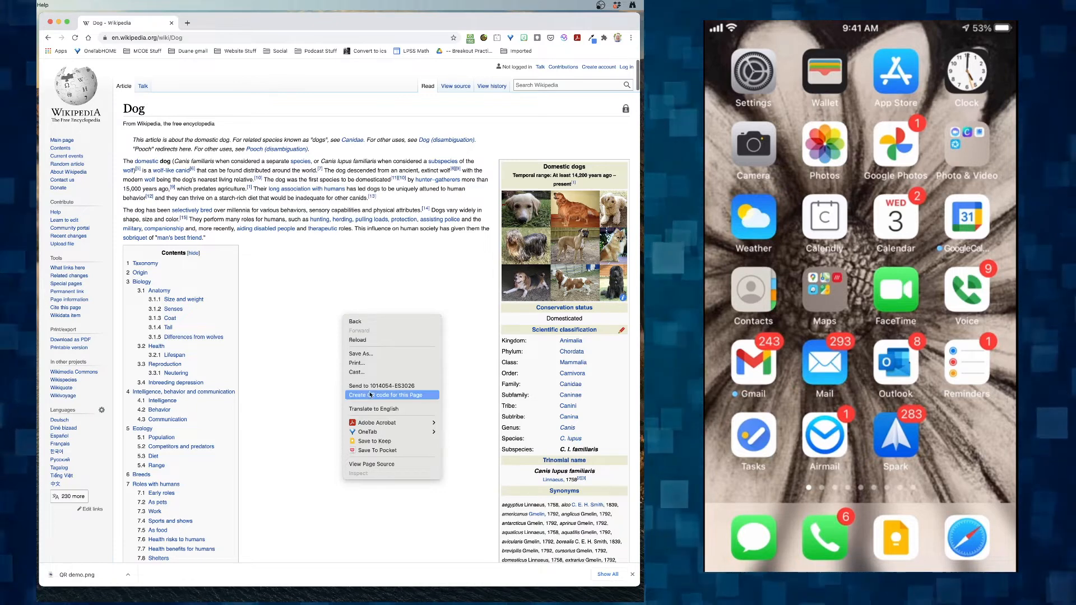
pyautogui.moveTo(381, 170)
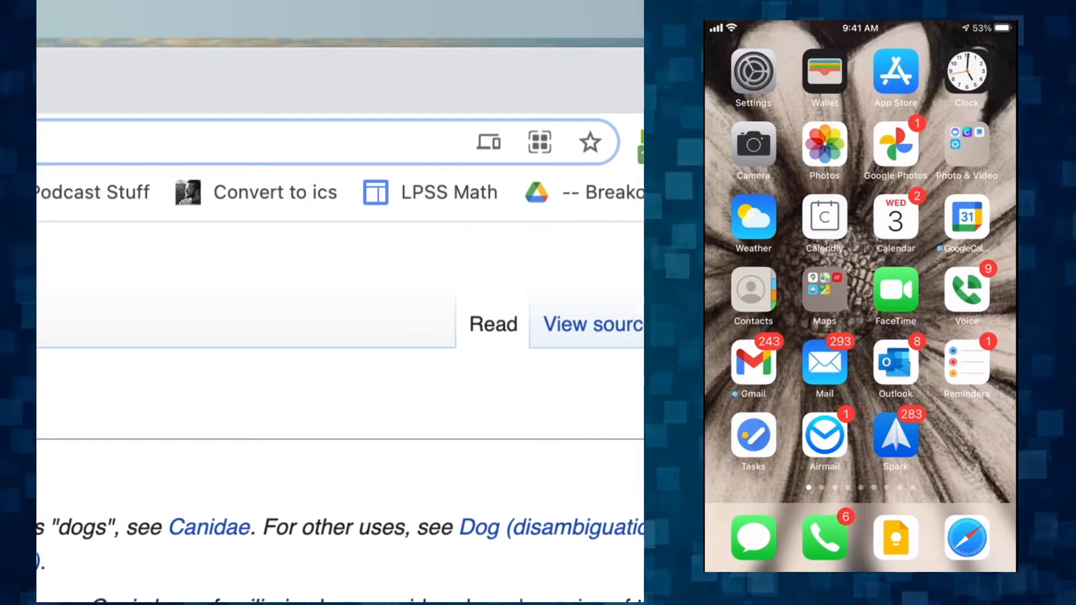
pyautogui.moveTo(488, 146)
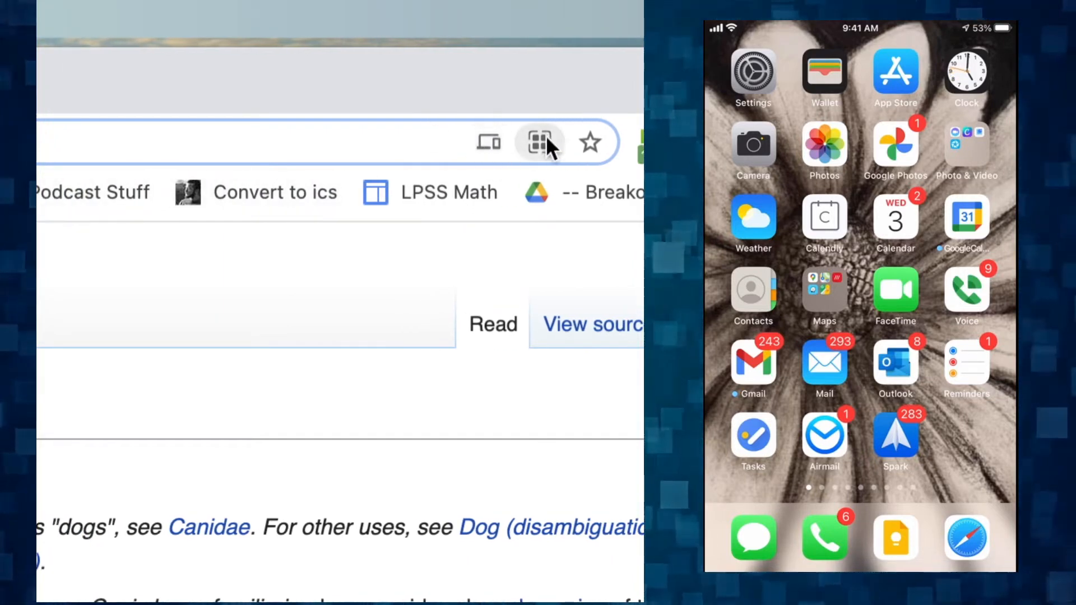
pyautogui.moveTo(541, 142)
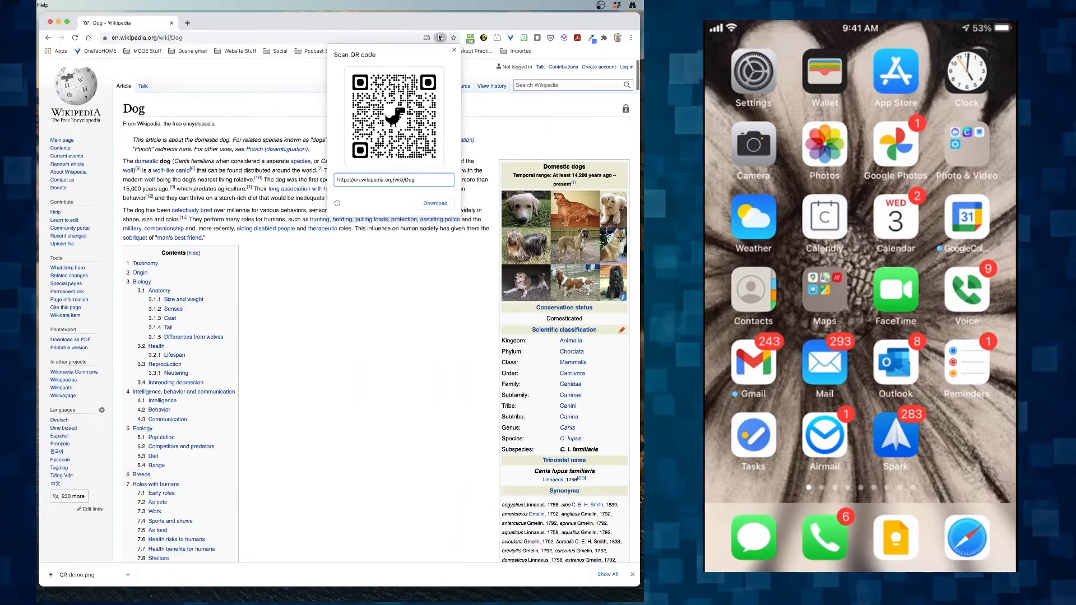
# Step: Download the Dog page's QR code as dog.png on the Desktop and open it
pyautogui.click(435, 203)
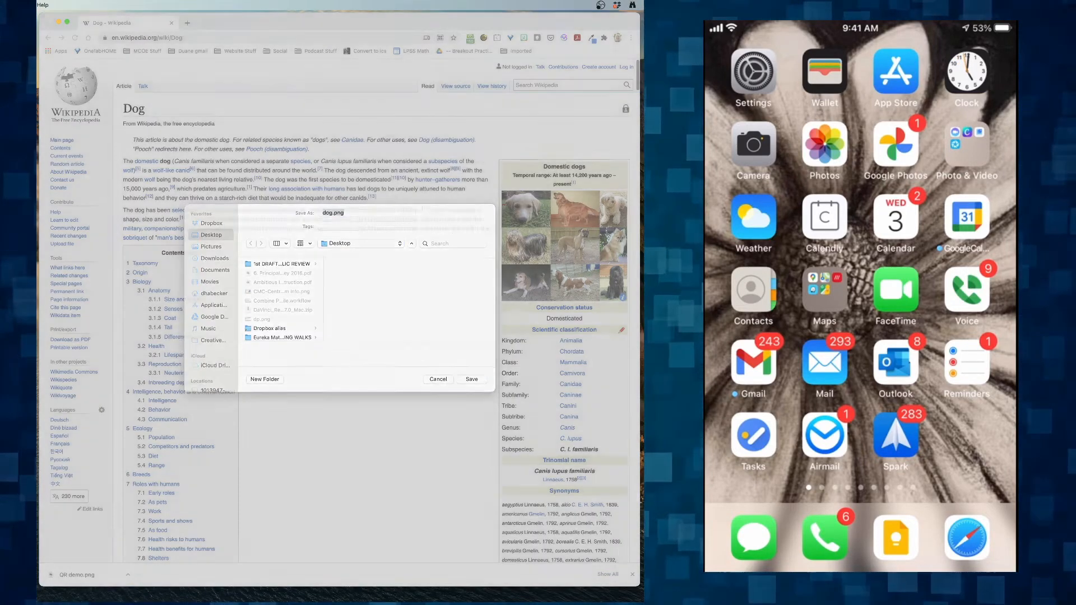
pyautogui.click(471, 379)
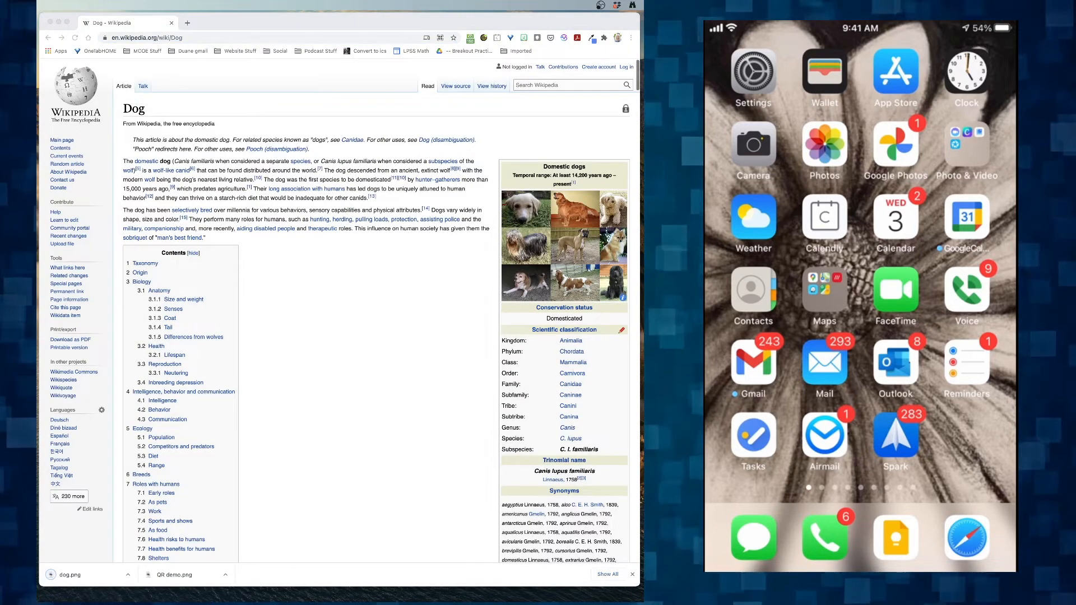
pyautogui.click(69, 576)
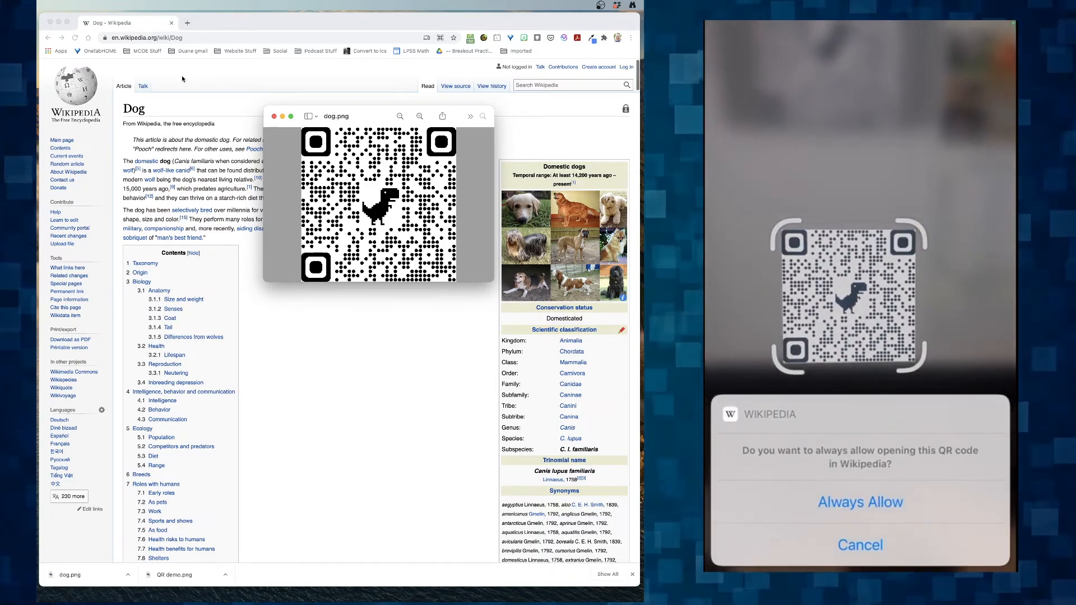
# Step: Allow the scanned dog.png code to open in the Wikipedia app
pyautogui.click(860, 503)
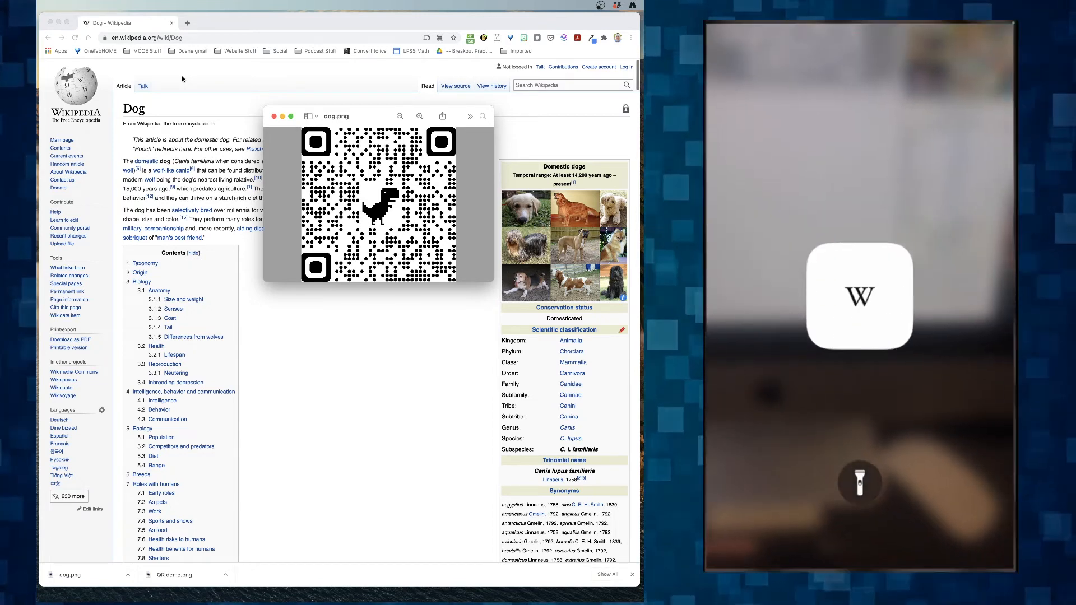